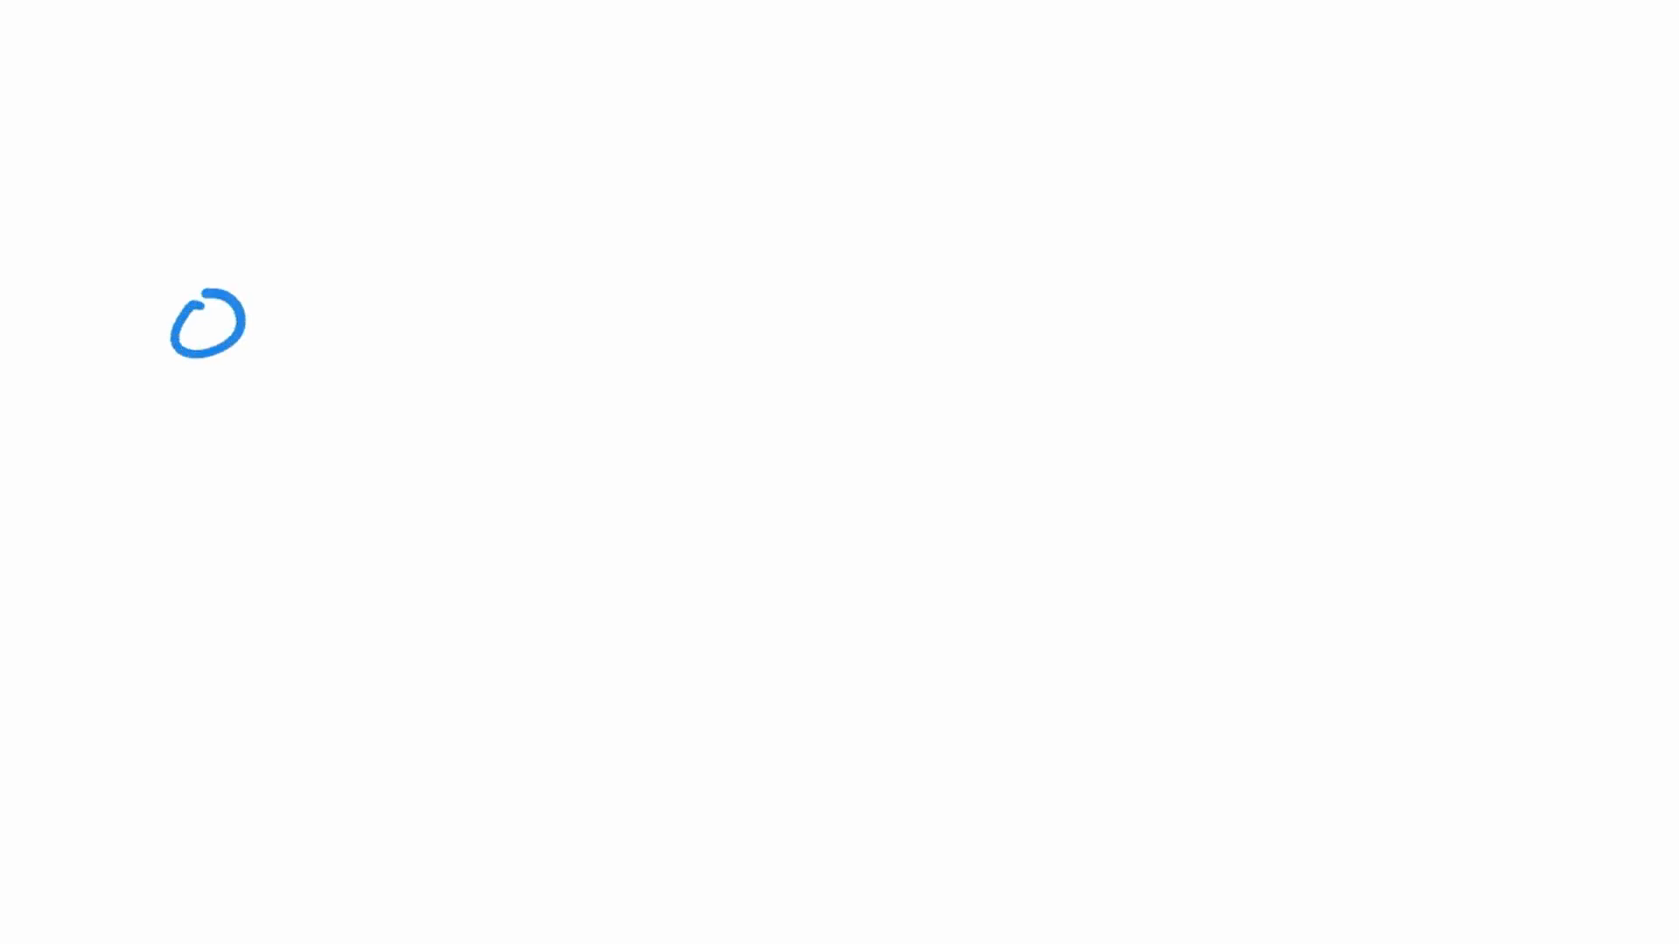
{"action": "left_click_drag", "start_coordinate": [214, 364], "coordinate": [213, 460]}
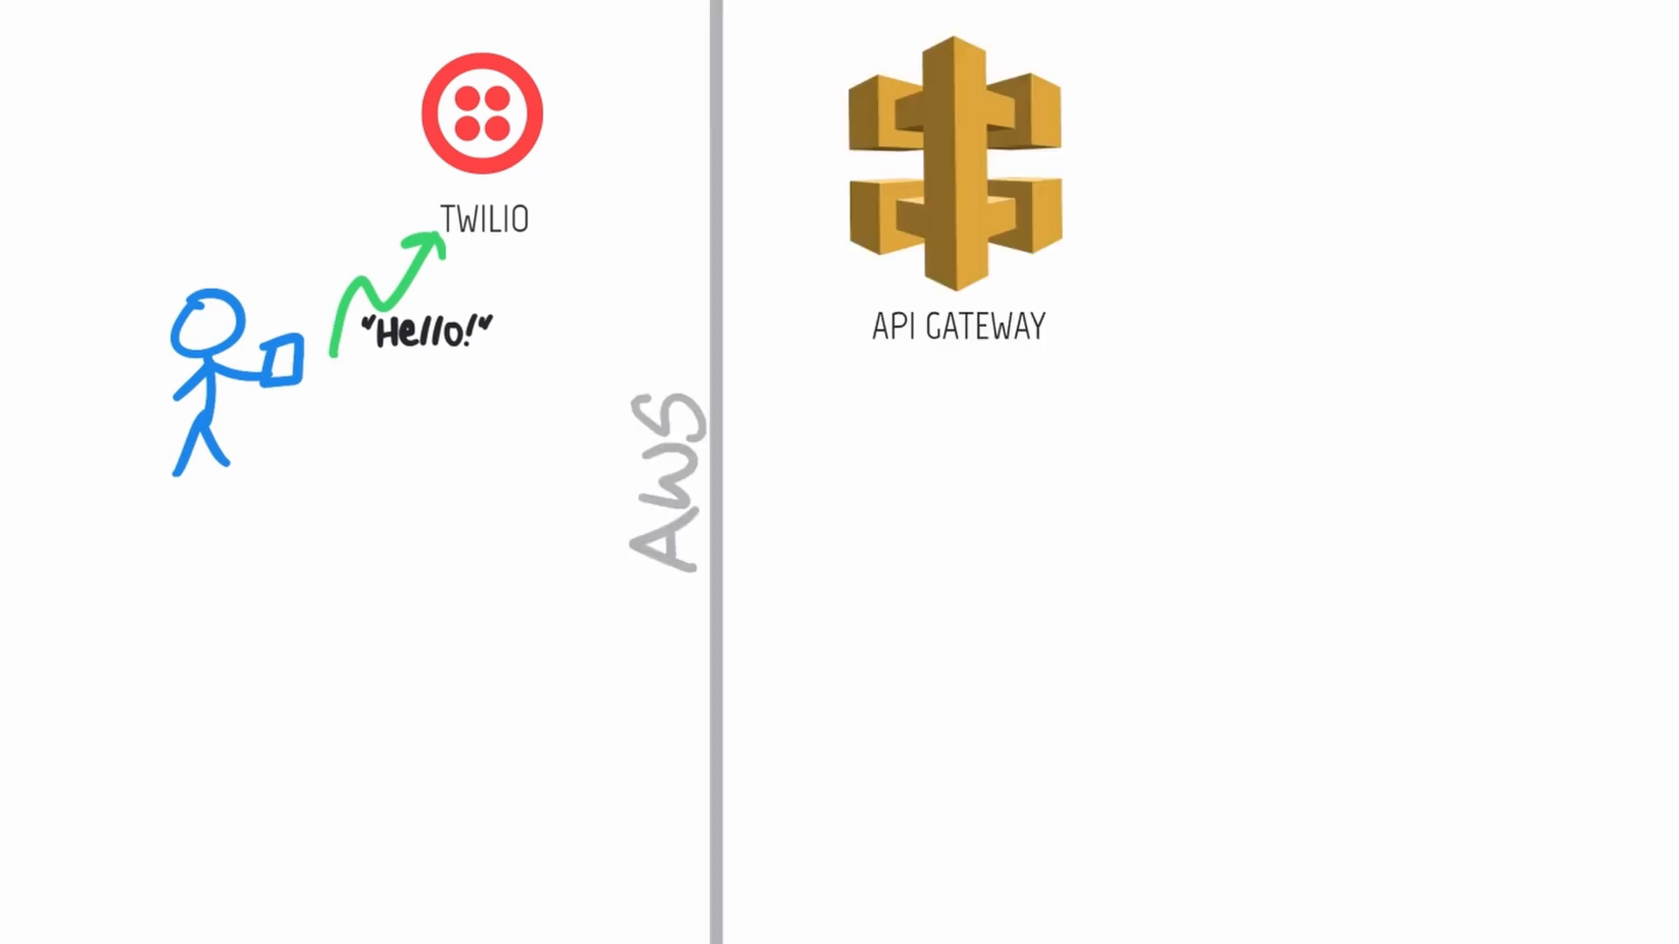
{"action": "left_click_drag", "start_coordinate": [584, 135], "coordinate": [818, 156]}
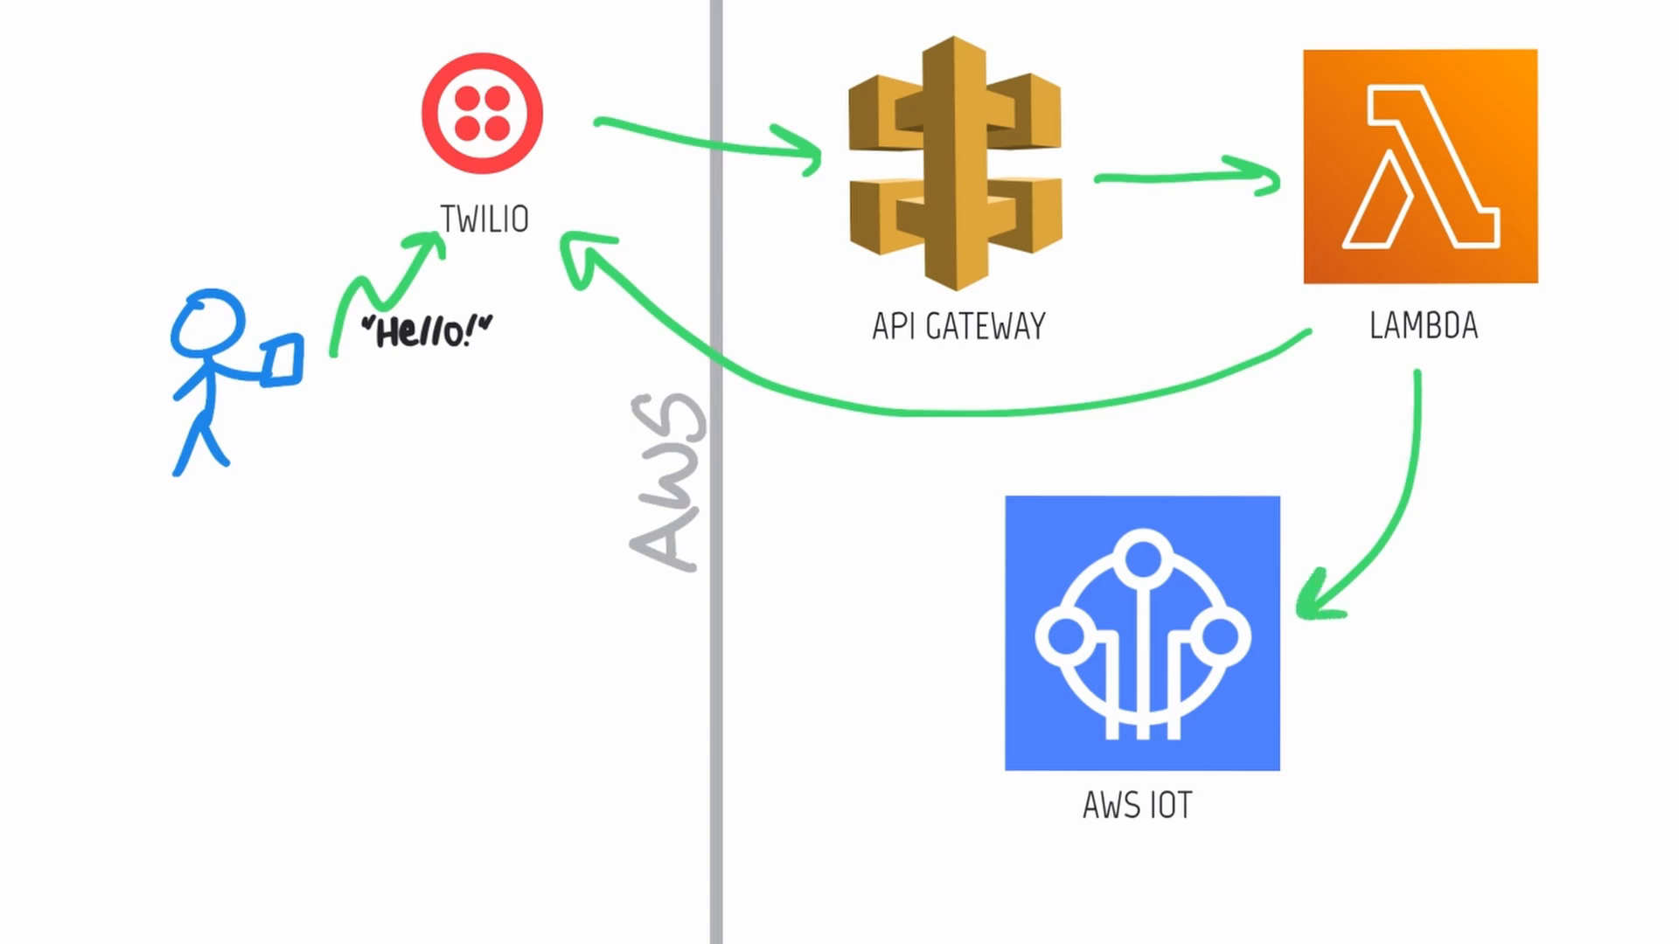
{"action": "left_click_drag", "start_coordinate": [1301, 665], "coordinate": [1569, 756]}
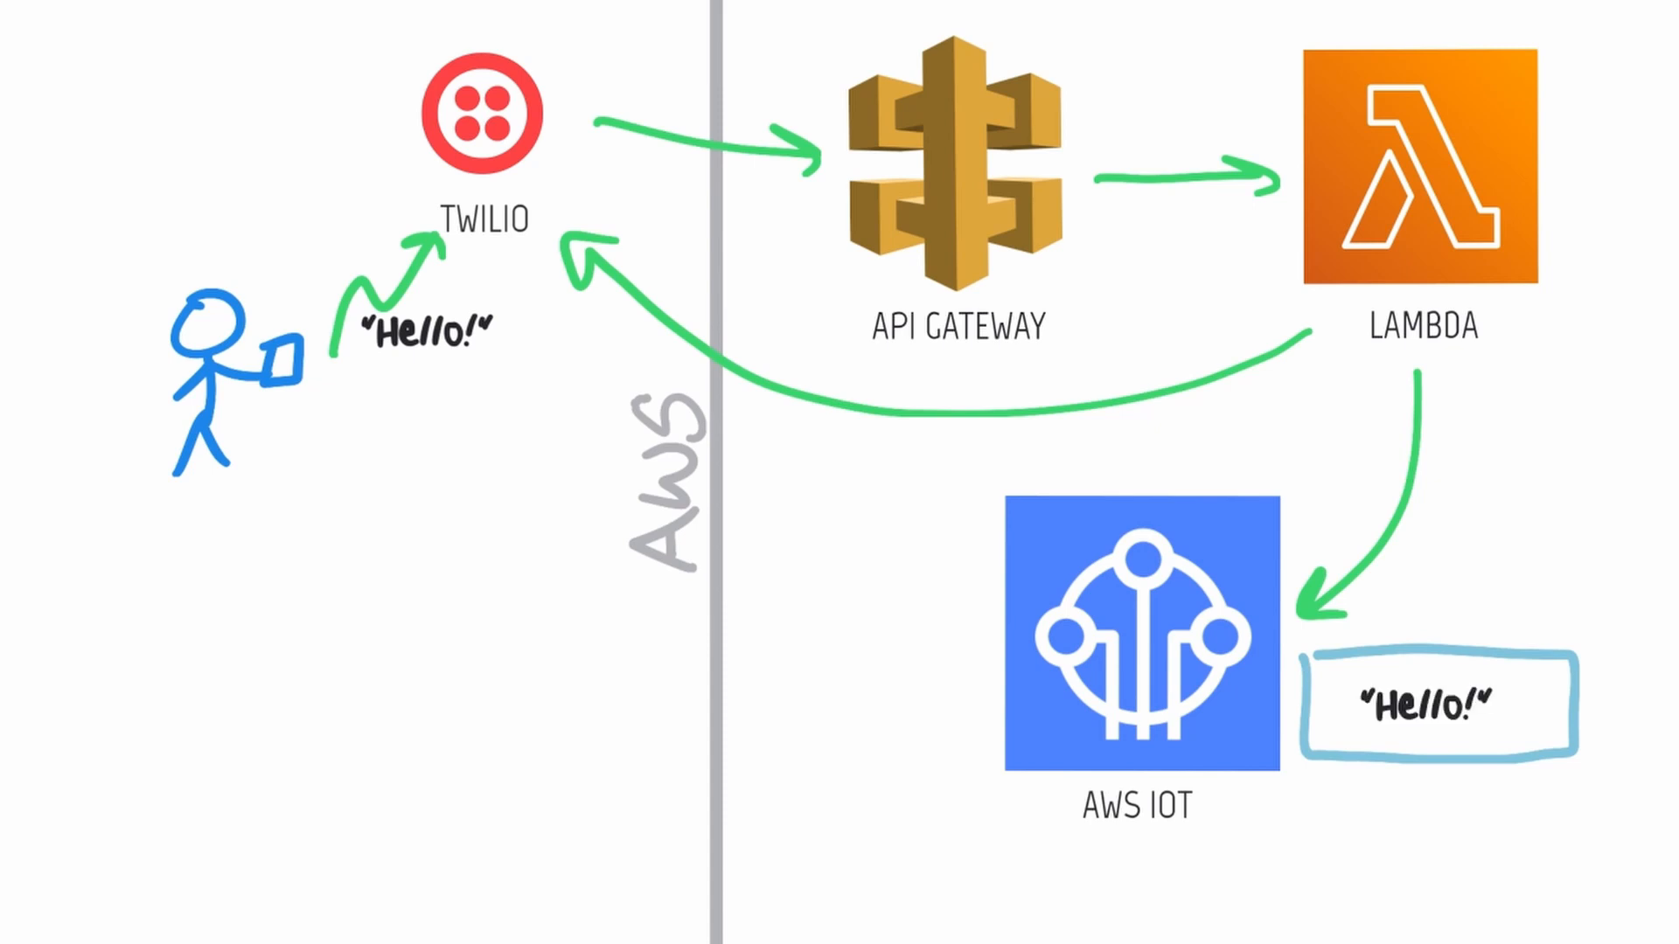
{"action": "left_click_drag", "start_coordinate": [203, 621], "coordinate": [541, 782]}
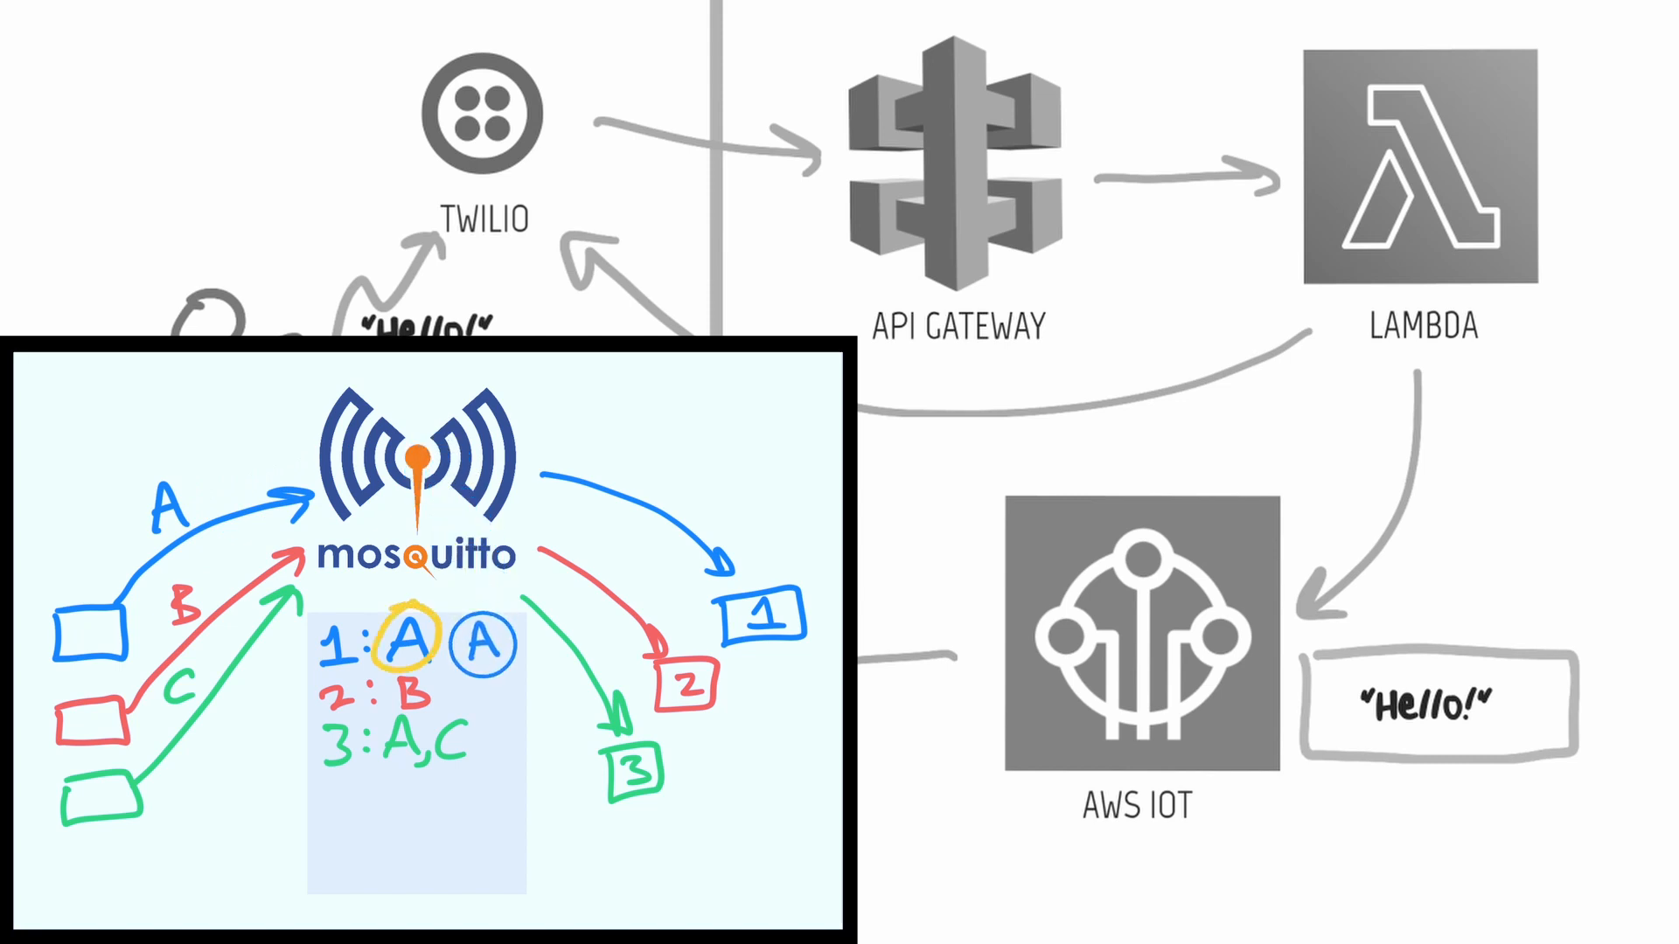
{"action": "left_click_drag", "start_coordinate": [484, 645], "coordinate": [520, 738]}
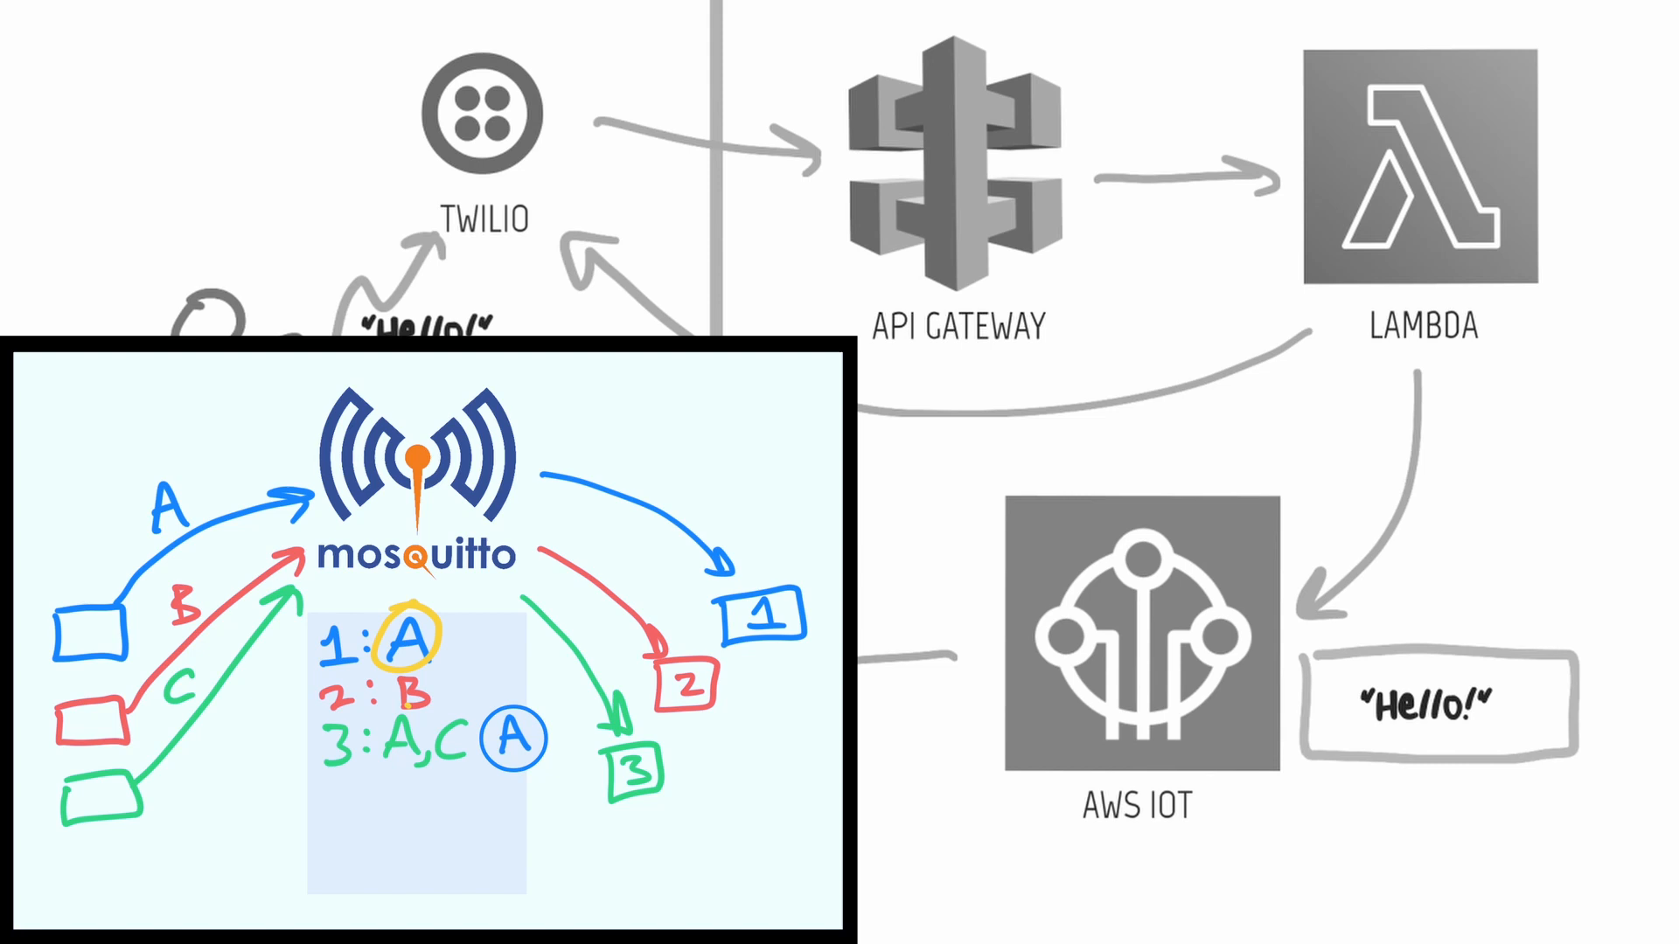